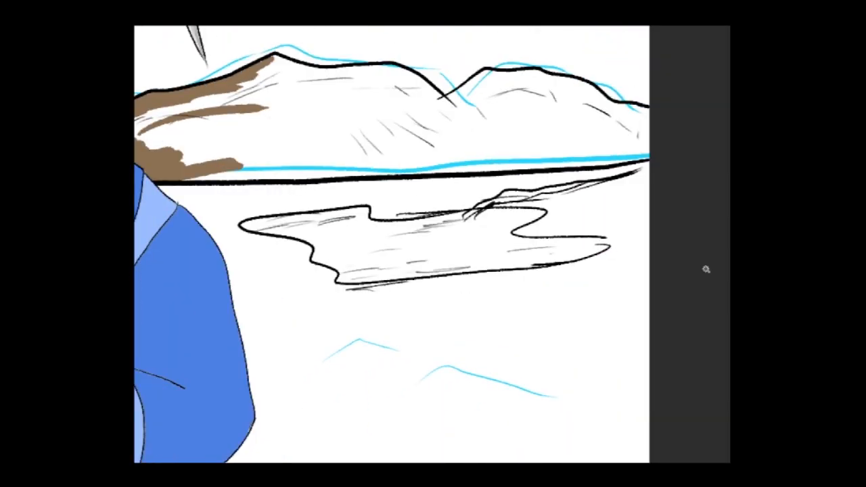
Step: Paint a long horizontal brown rock streak across the right mountain's snowy lower slope
drag(386, 130, 622, 121)
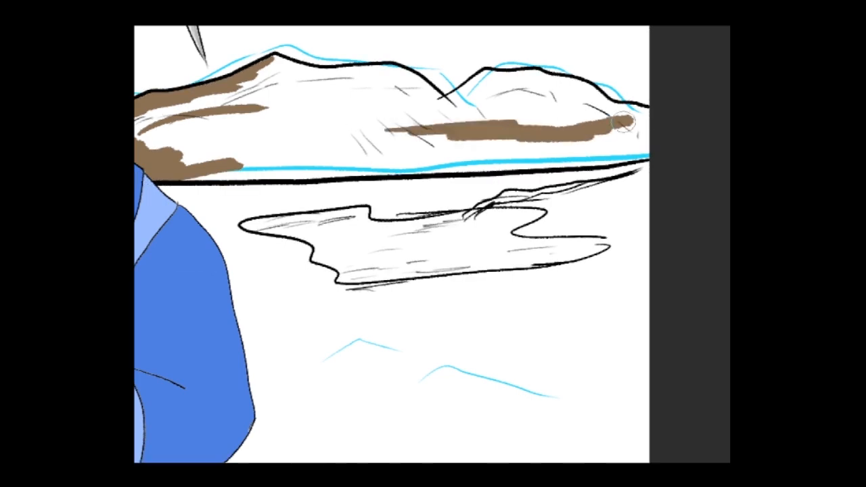